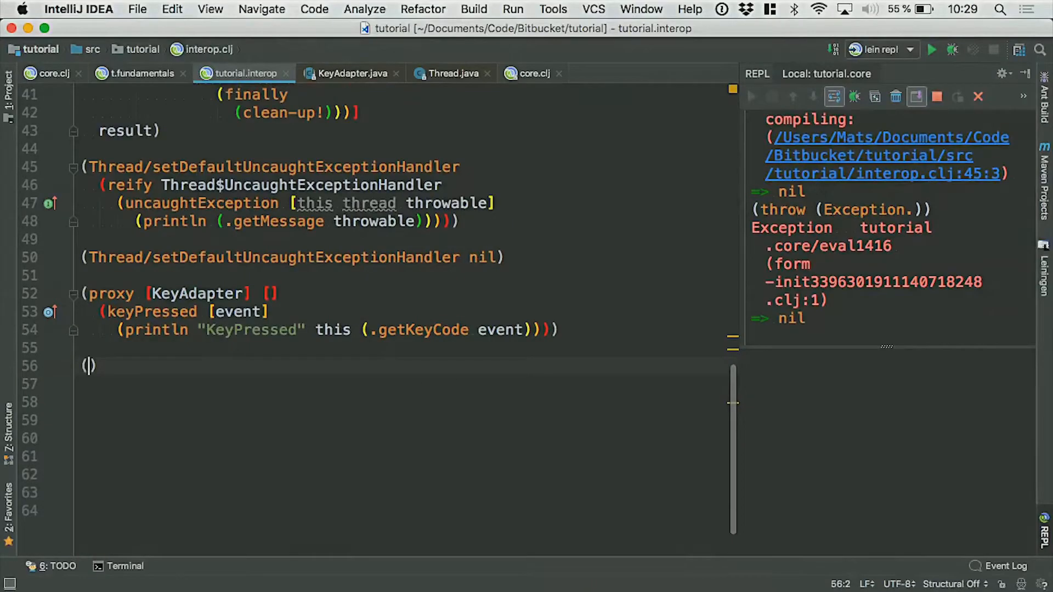
Step: Write (defn make-something [] (let [sadf (ArrayList.)])) with an empty line for the let body
type("defn")
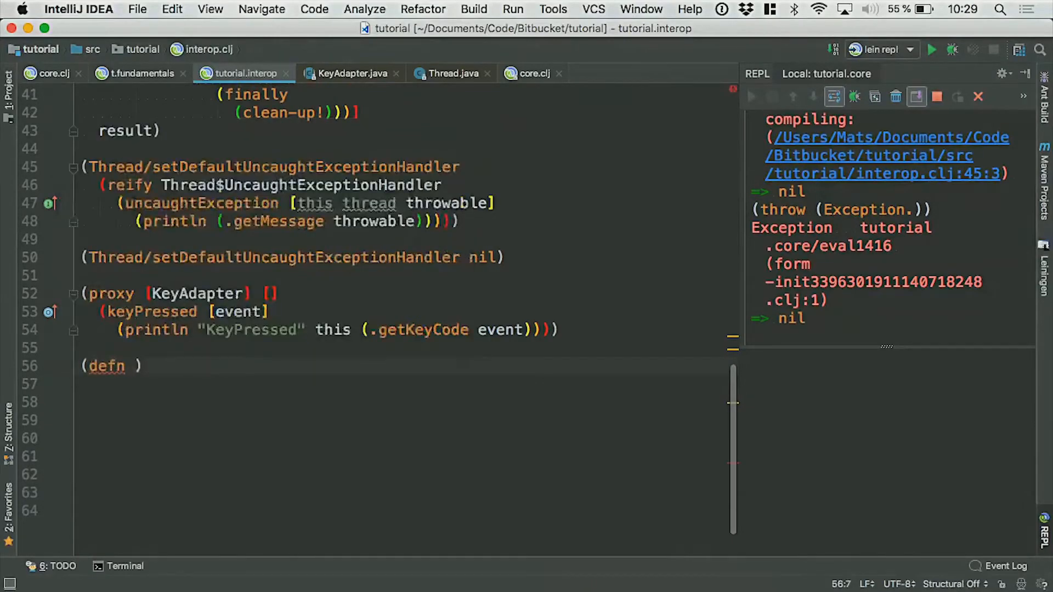
type("make-somet")
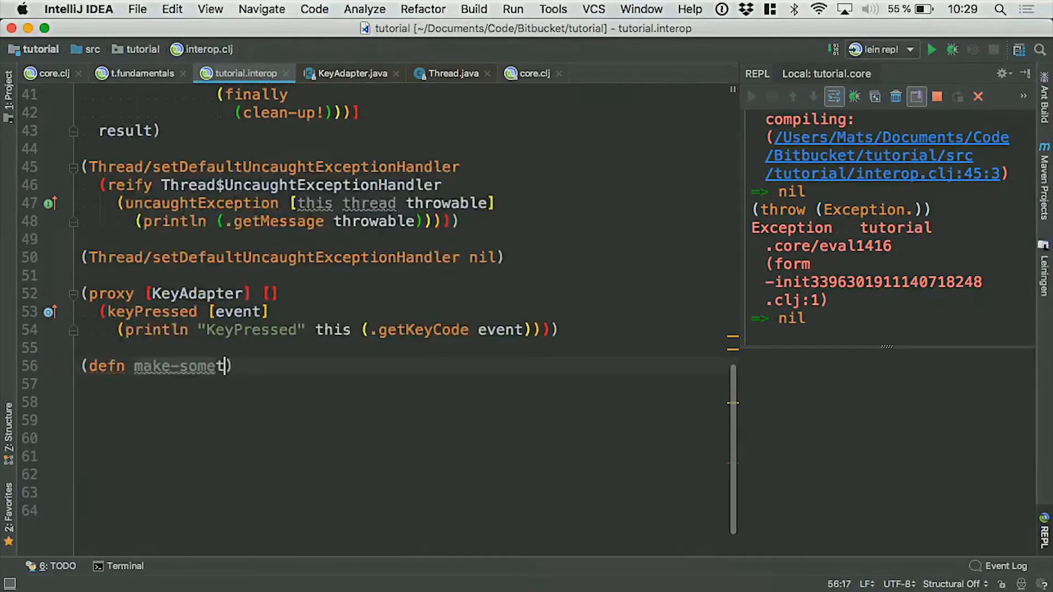
type("hing")
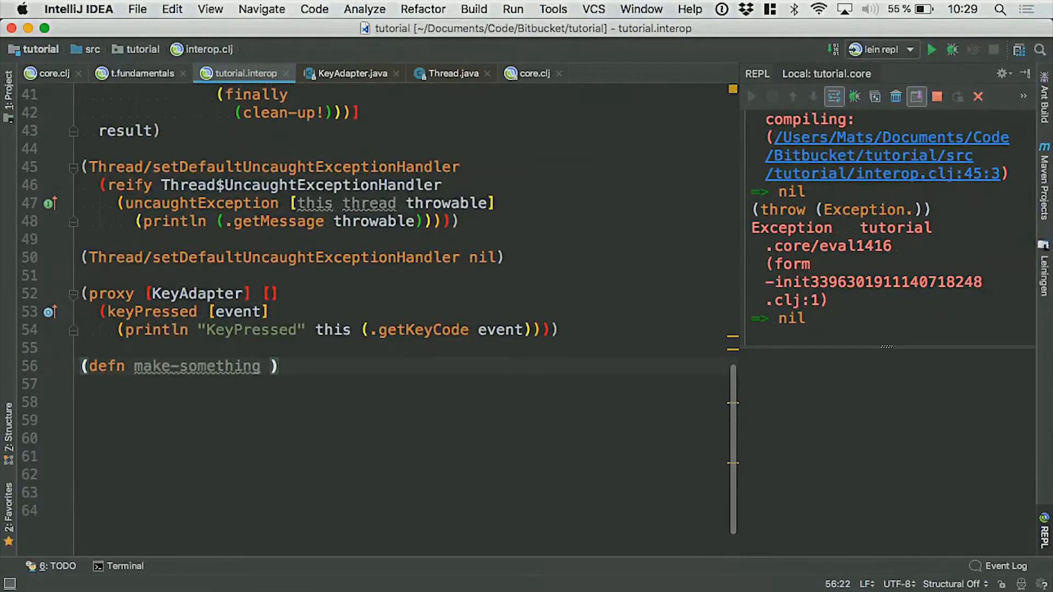
type("[]")
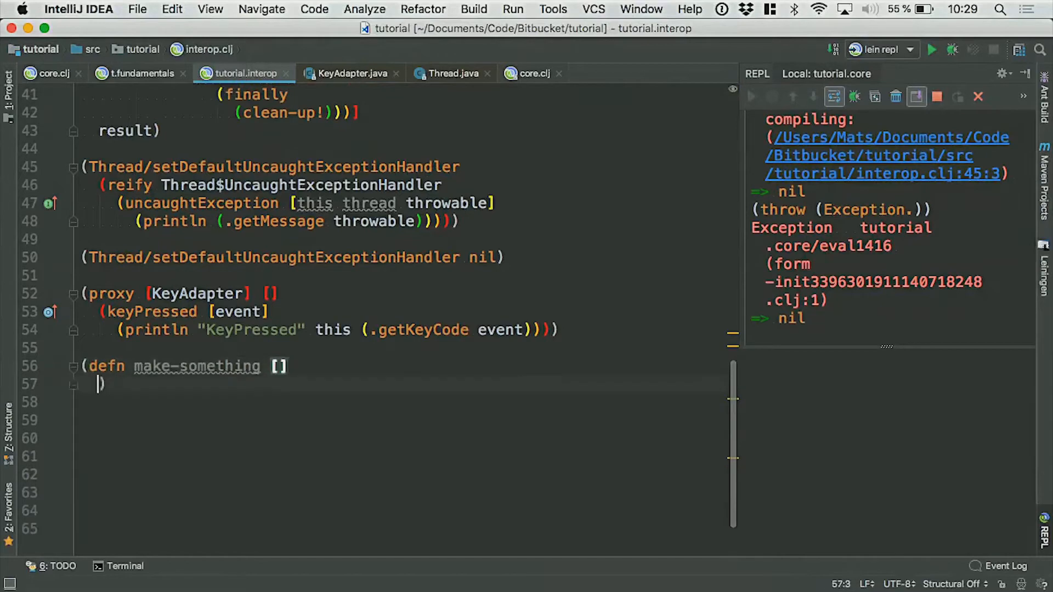
type("(let")
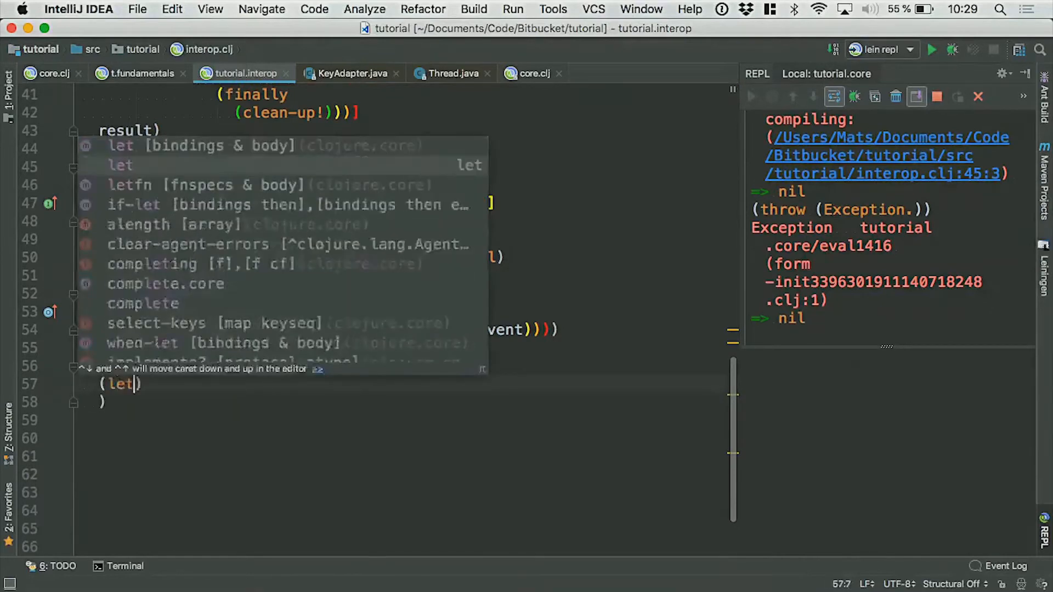
type("sadf (")
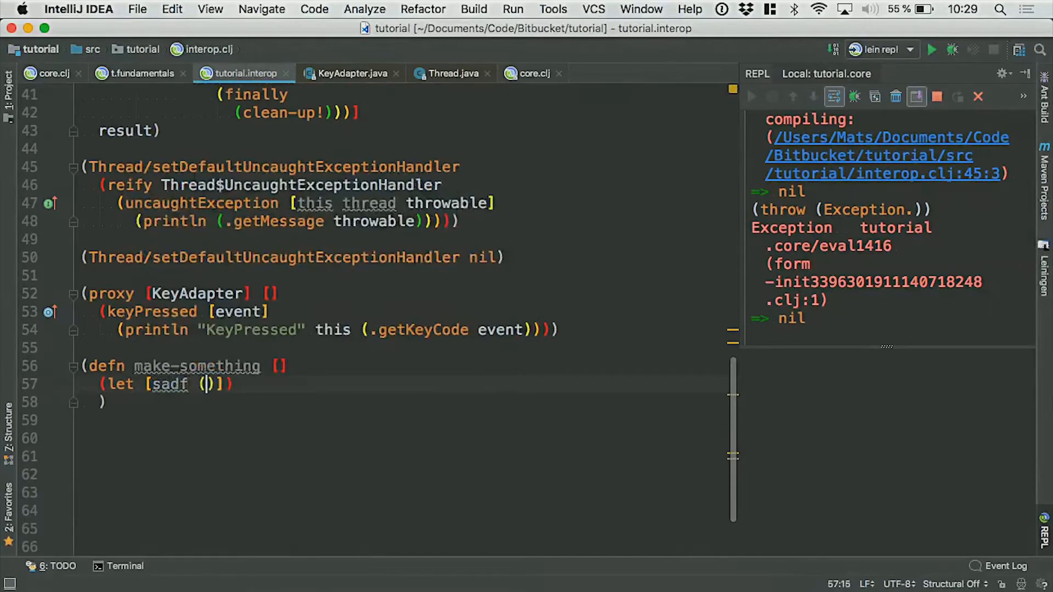
type("ArrayList.")
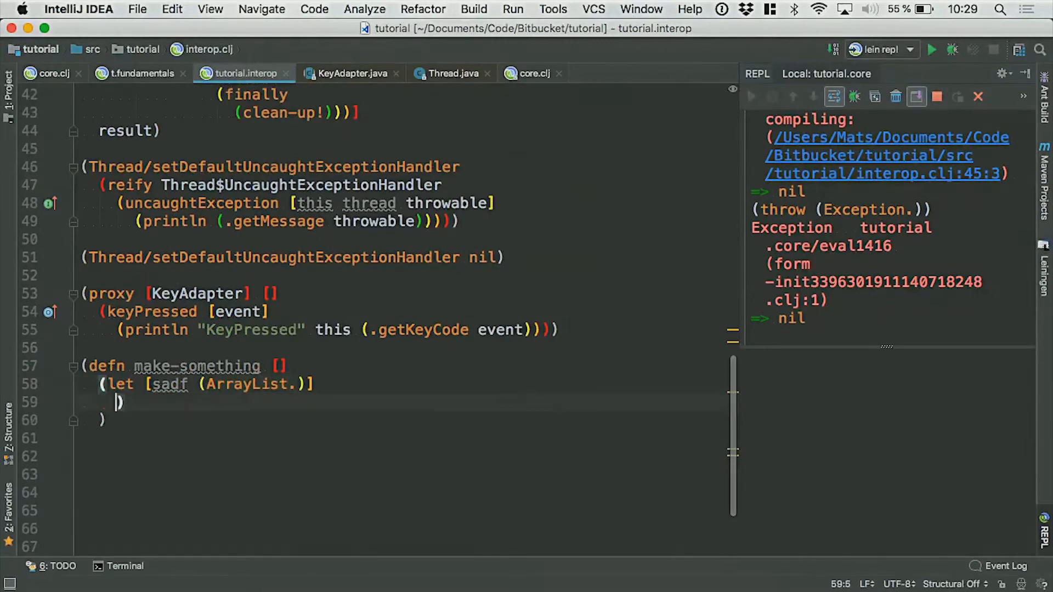
key("enter")
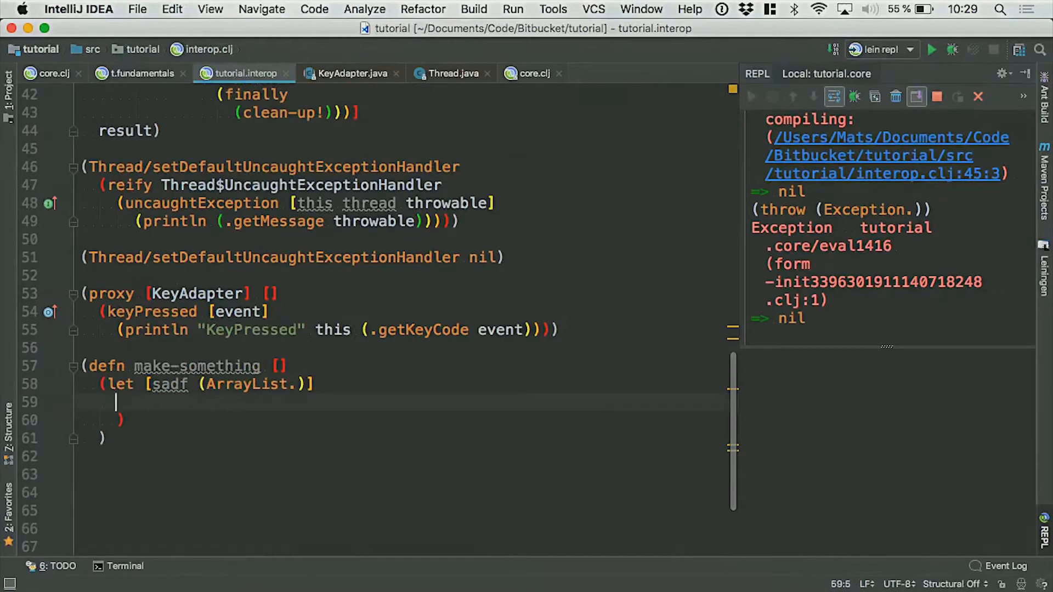
Step: Copy the reify Thread$UncaughtExceptionHandler block into the let body, with println printing (.getClass sadf)
left_click(101, 186)
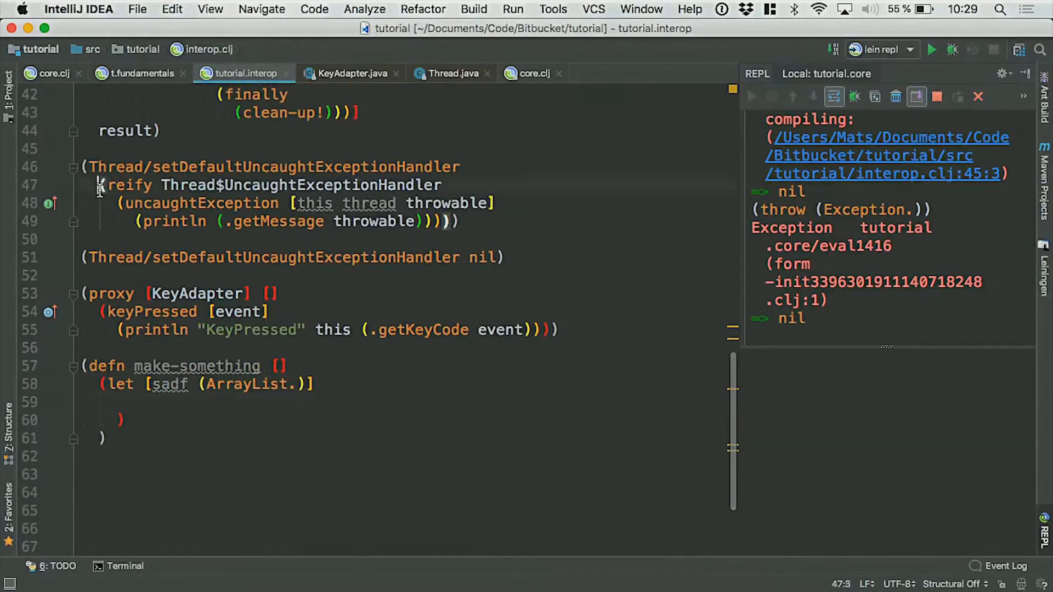
left_click_drag(99, 185, 459, 221)
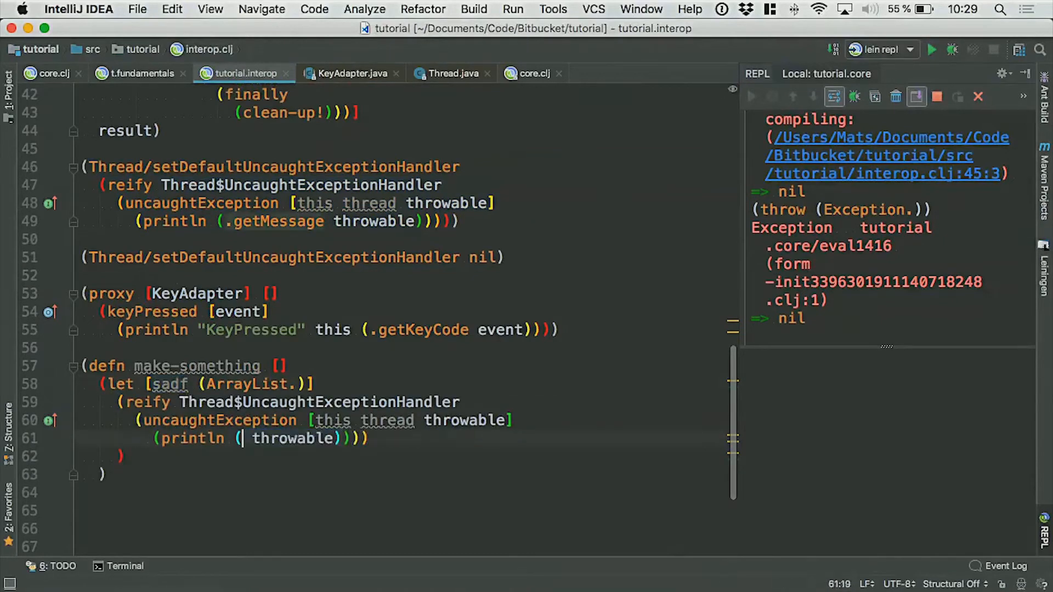
type(".s")
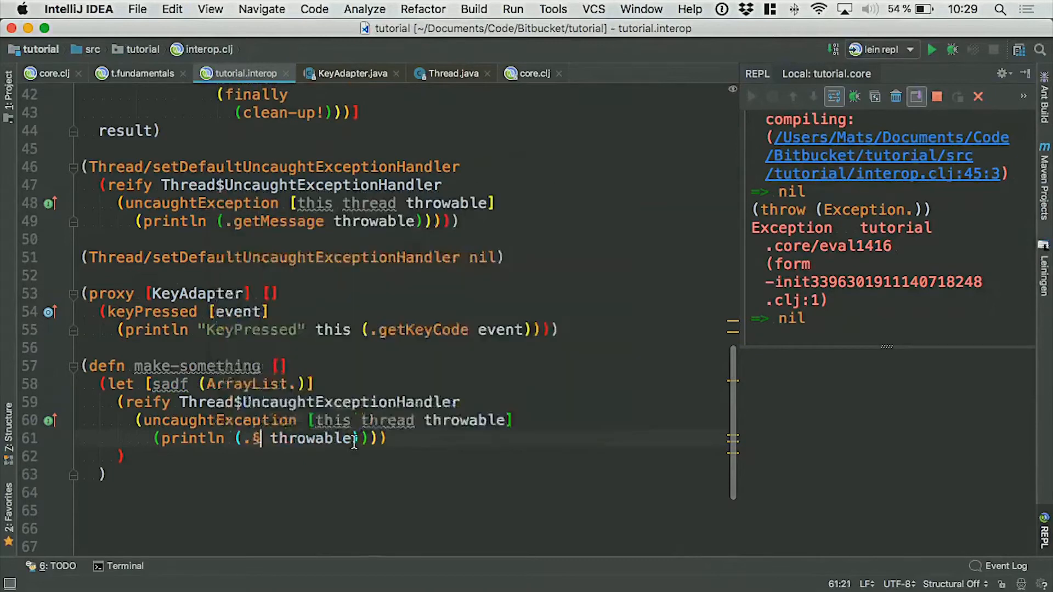
type("sadf")
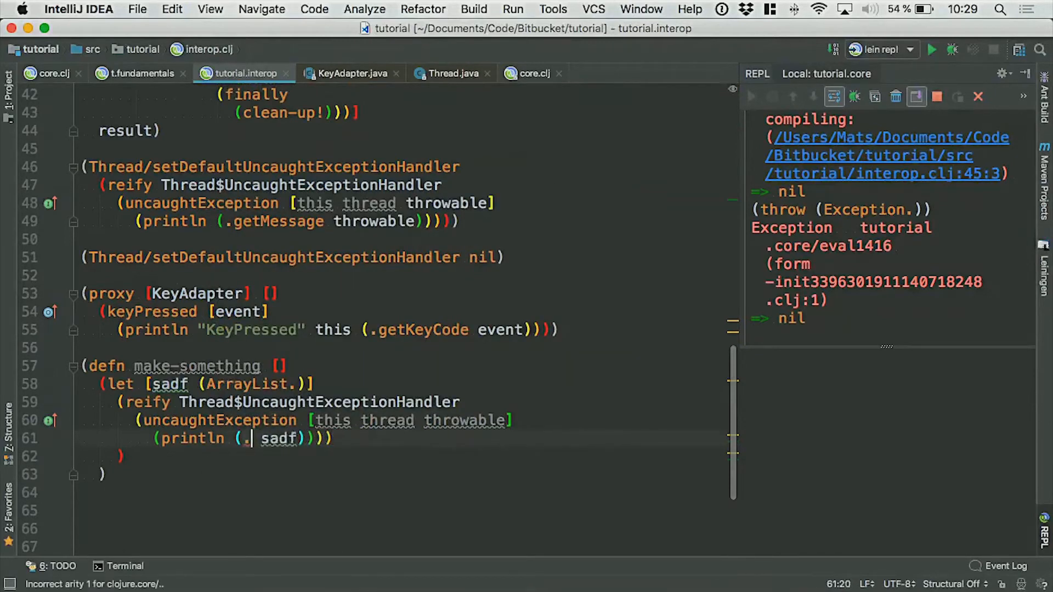
type("getClass")
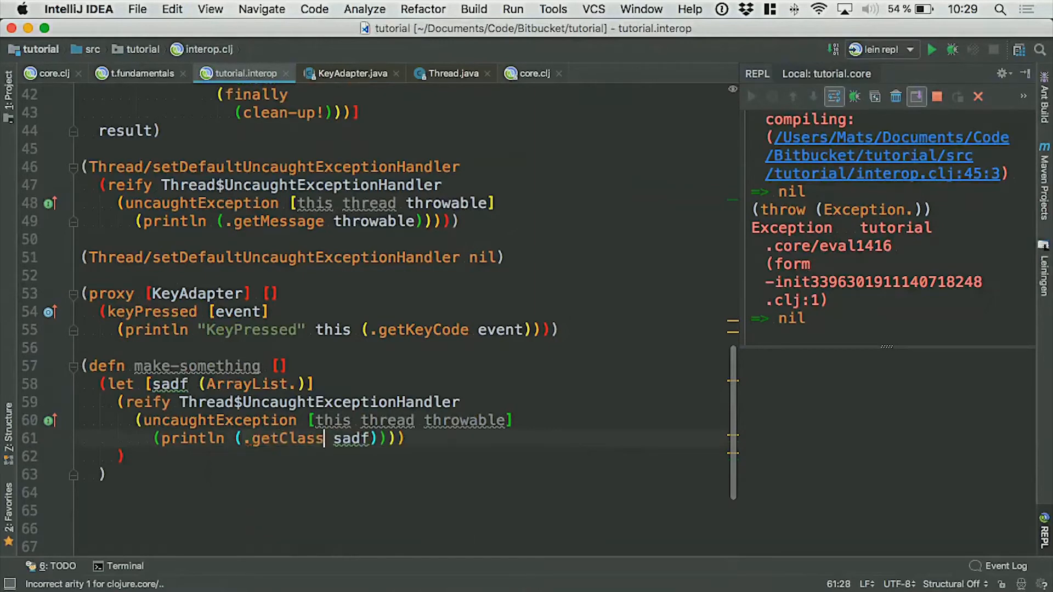